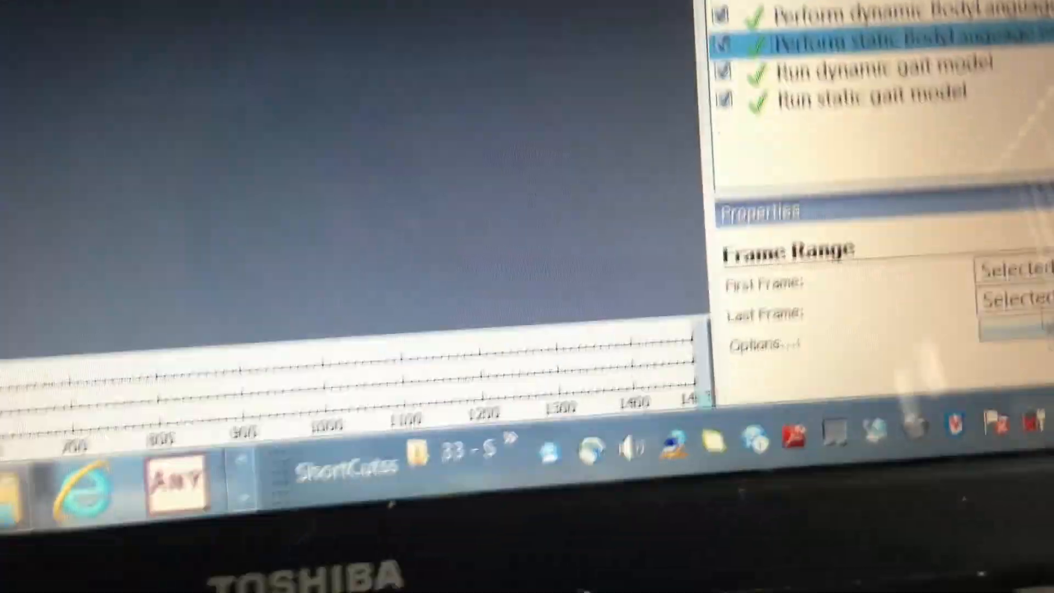
Run only the 'Perform static BodyLanguage modelling' operation via 'Run selected Op'
{"action": "right_click", "coordinate": [792, 195]}
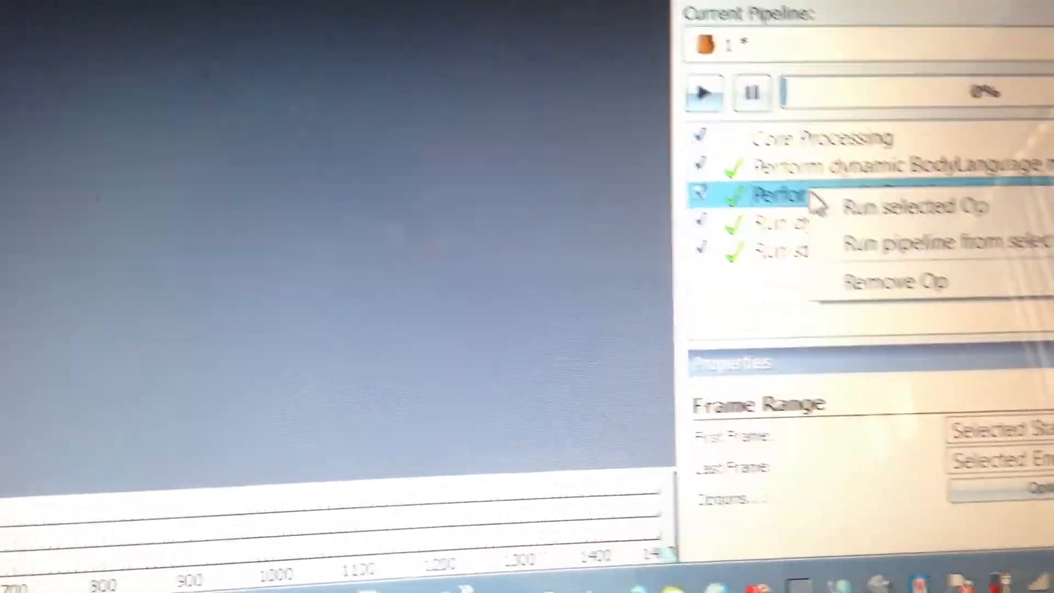
{"action": "left_click", "coordinate": [912, 205]}
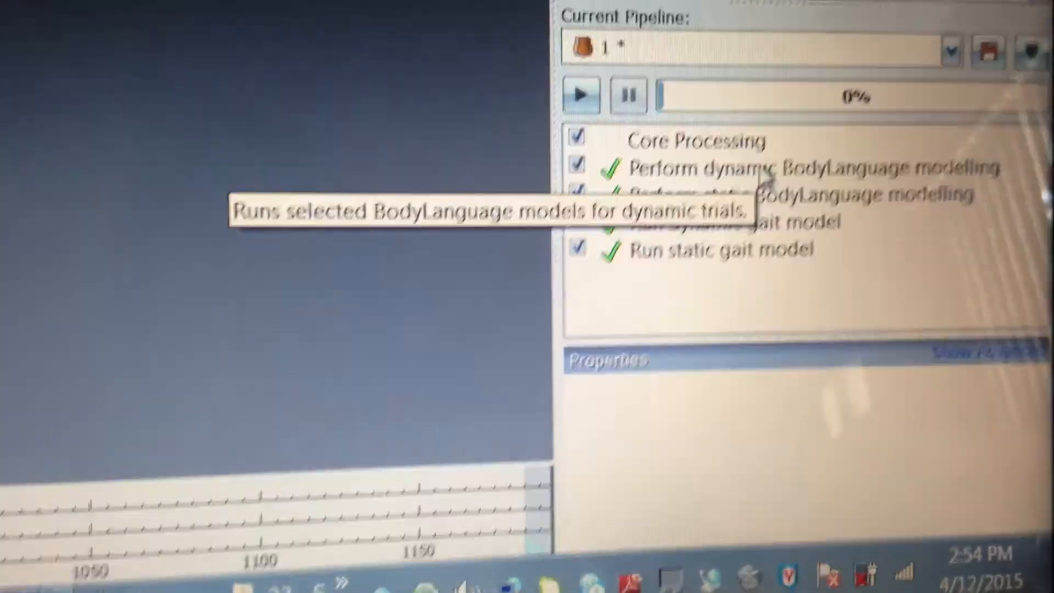
Run only the 'Perform dynamic BodyLanguage modelling' operation so the spine-segment skeleton appears
{"action": "right_click", "coordinate": [685, 202]}
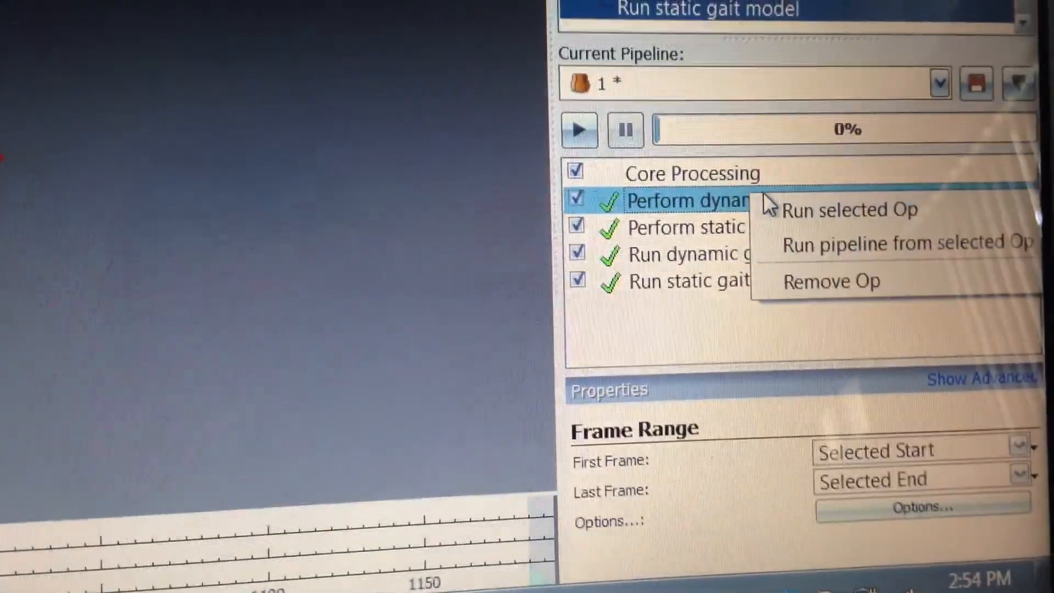
{"action": "left_click", "coordinate": [849, 211]}
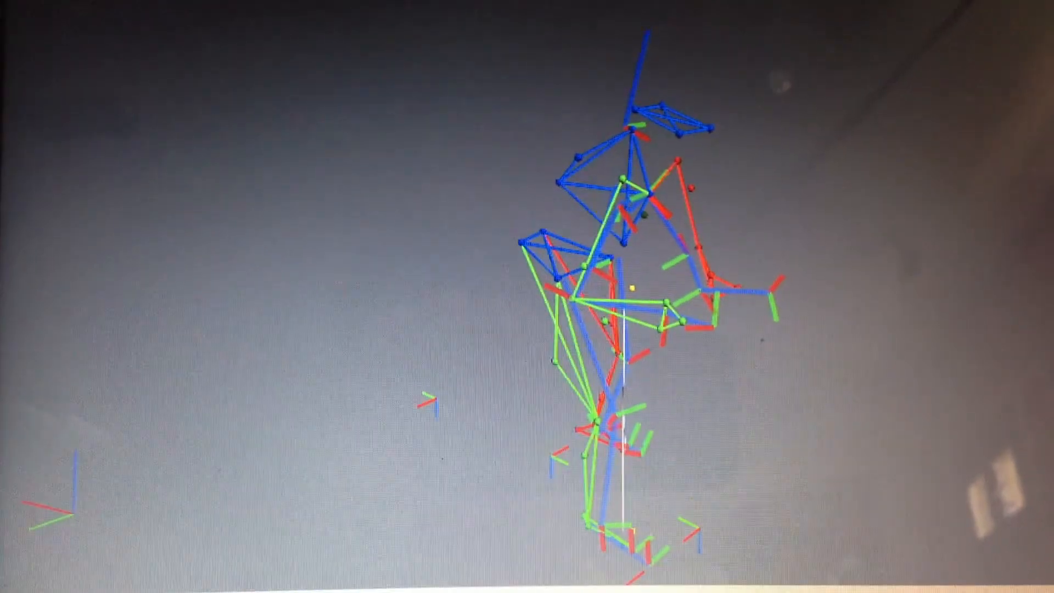